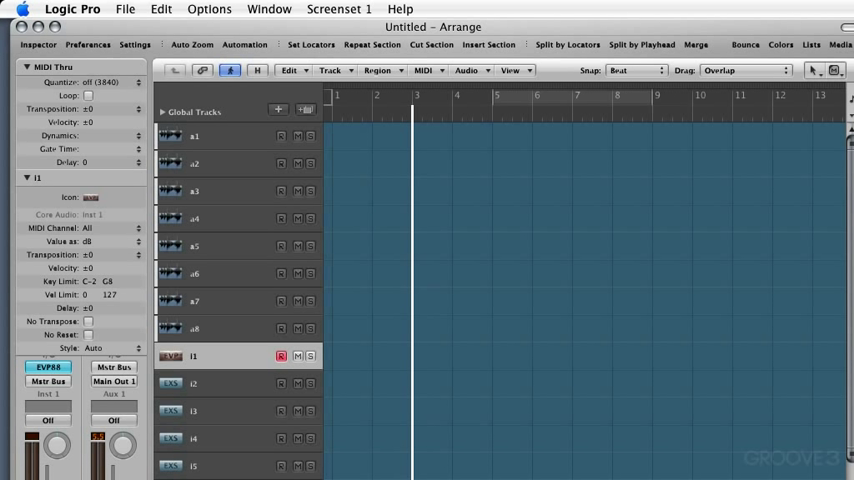
mouse_move(550, 200)
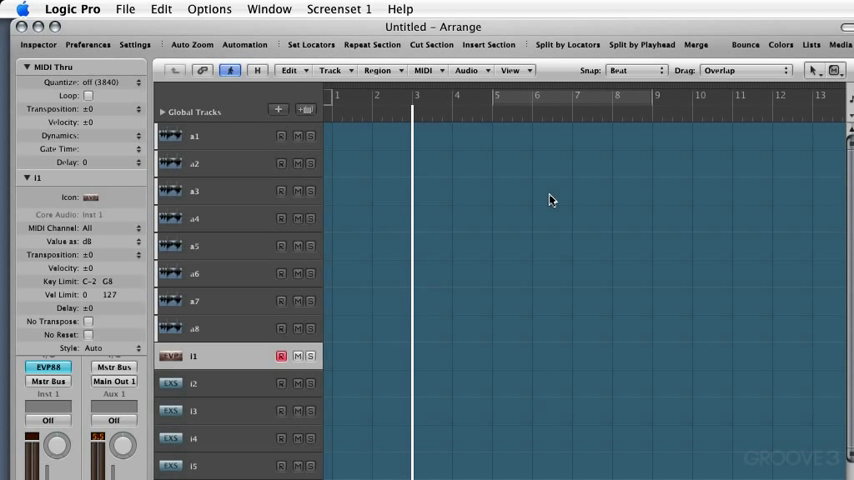
mouse_move(506, 27)
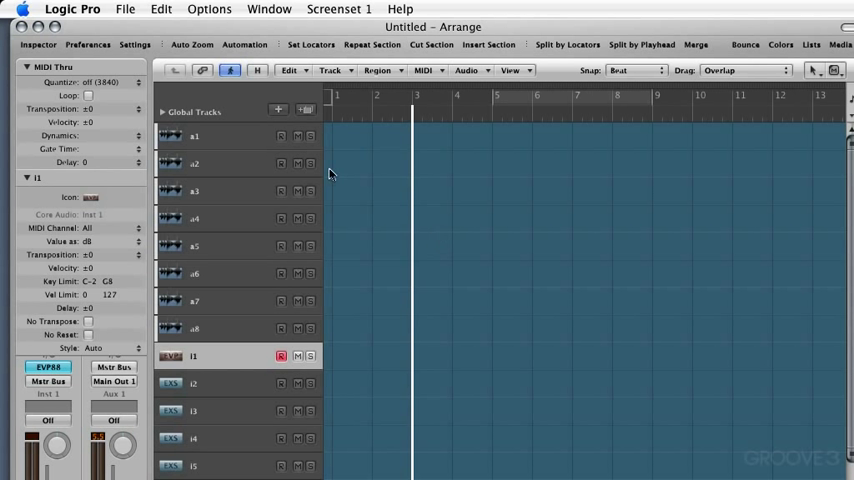
Step: Start a new project via File > New and close the current untitled project
left_click(142, 8)
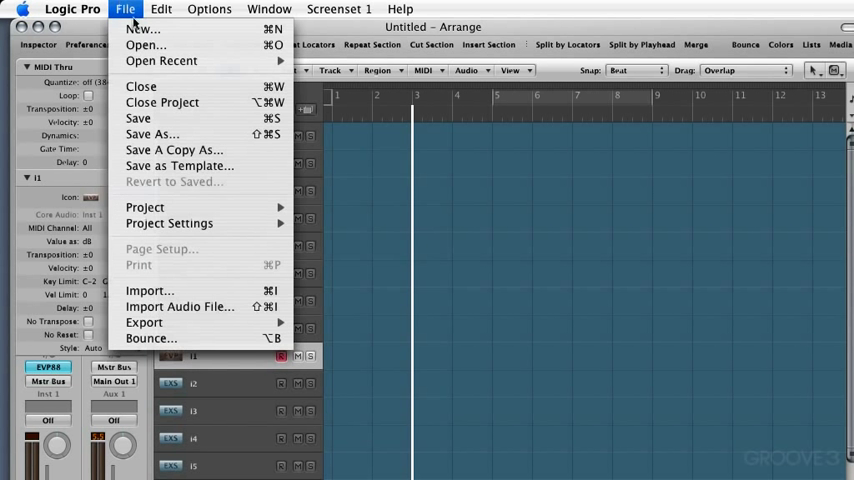
left_click(145, 37)
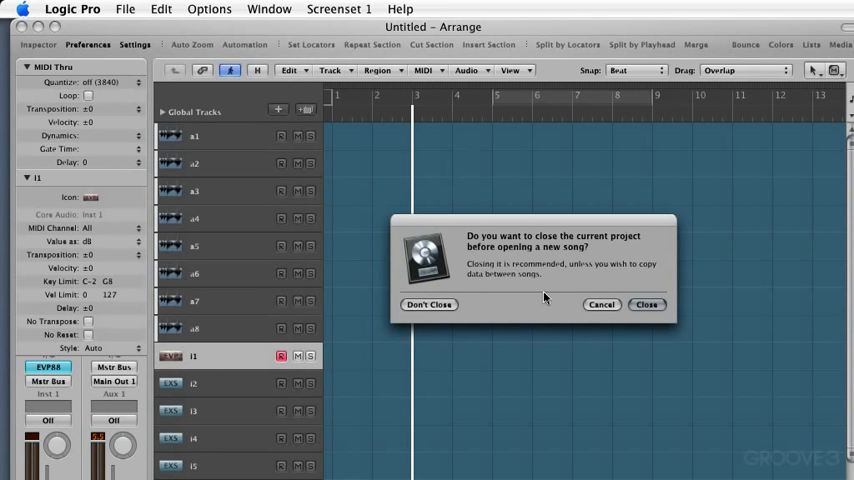
mouse_move(490, 263)
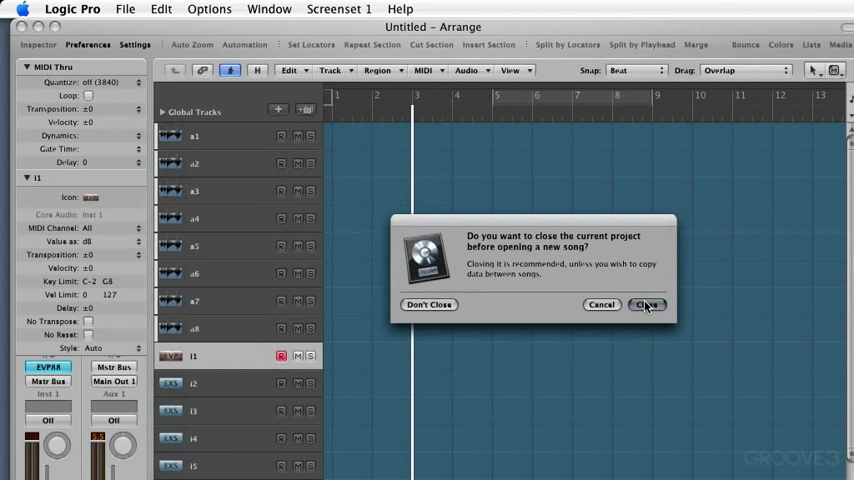
left_click(649, 305)
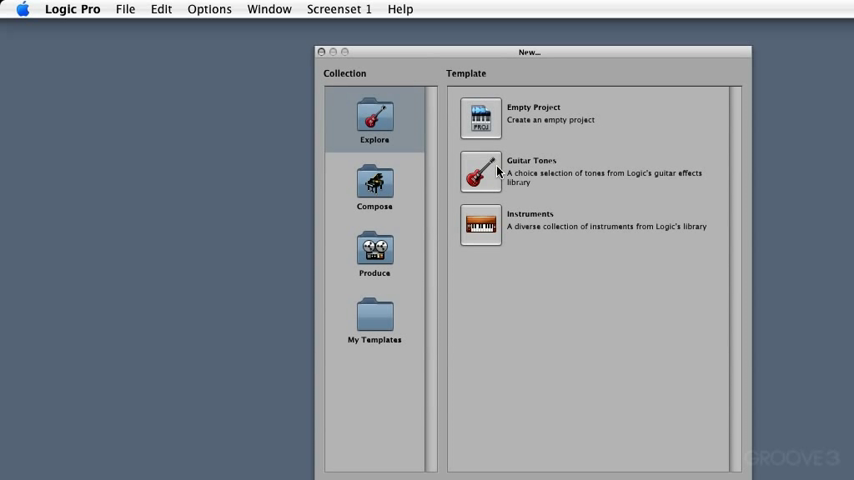
mouse_move(485, 181)
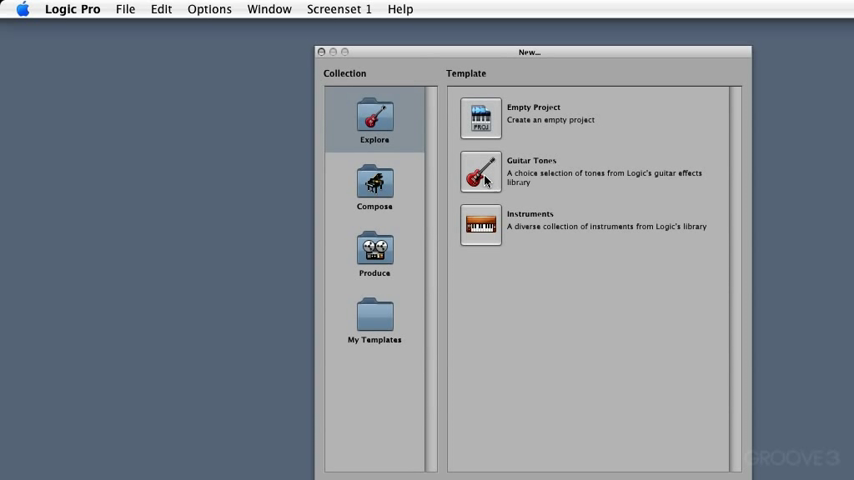
mouse_move(422, 206)
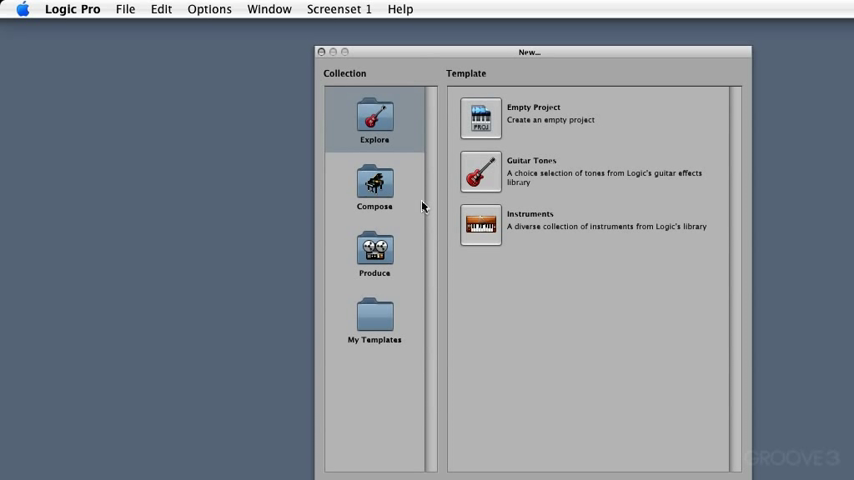
Step: Browse the Compose and Produce template collections, ending on My Templates
left_click(374, 188)
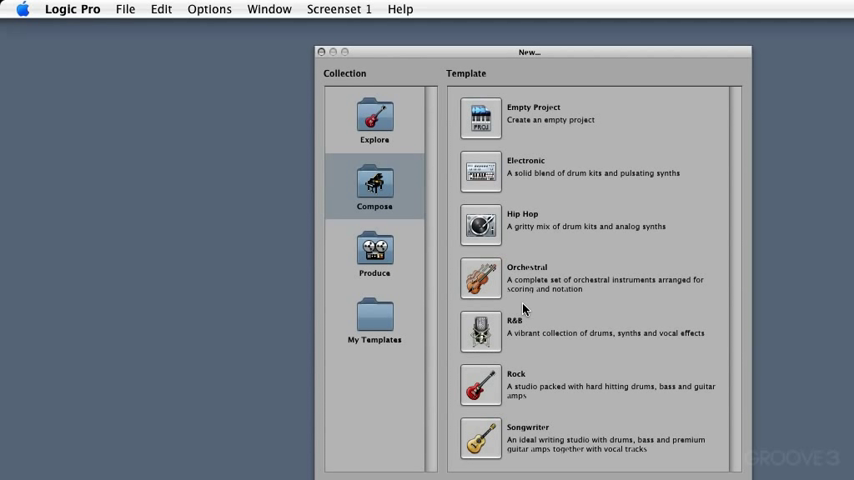
mouse_move(374, 253)
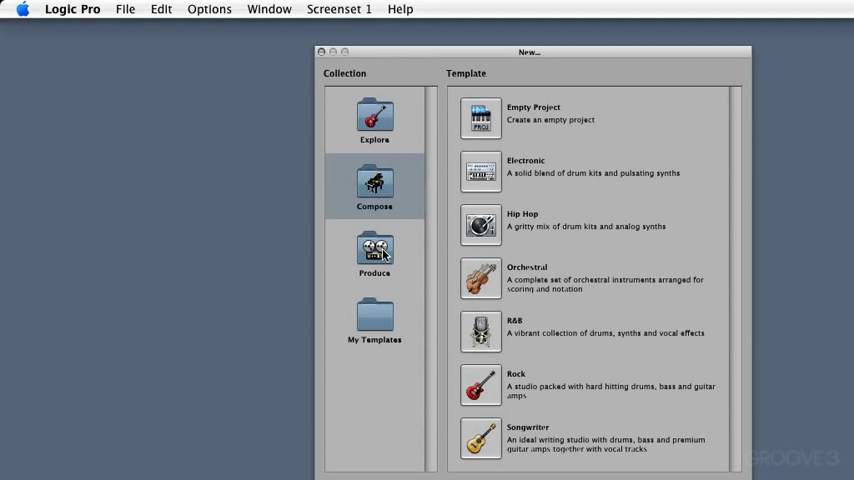
left_click(374, 253)
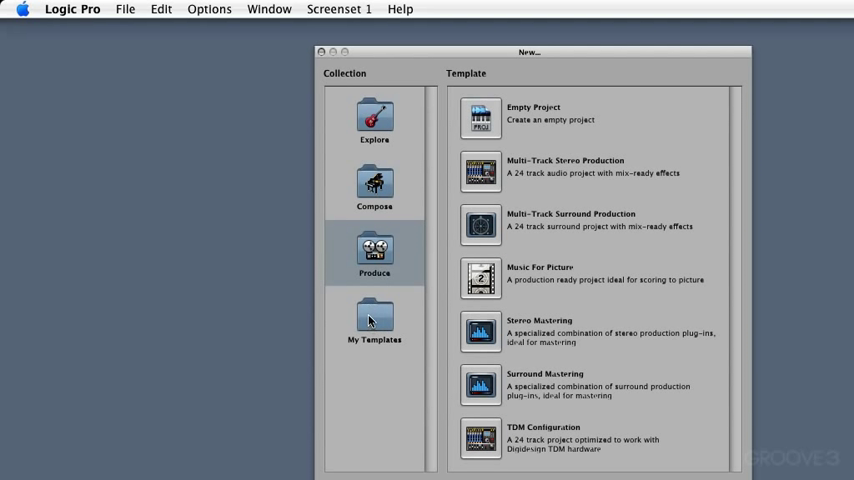
left_click(374, 315)
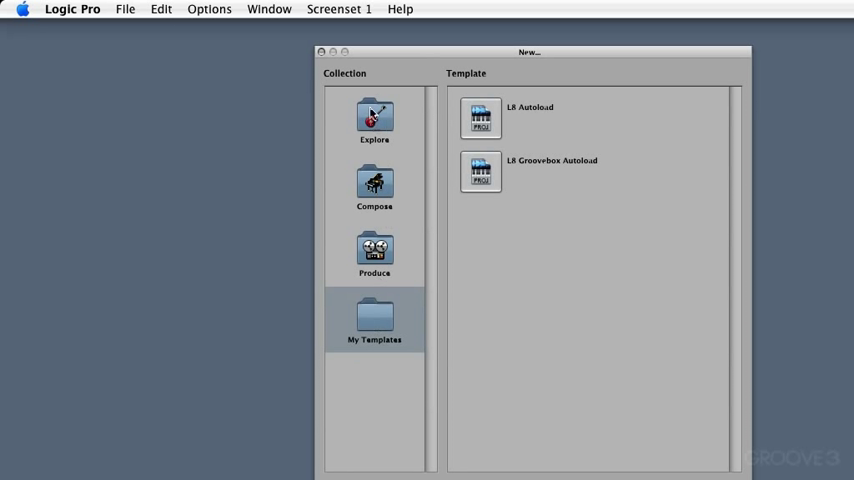
mouse_move(367, 304)
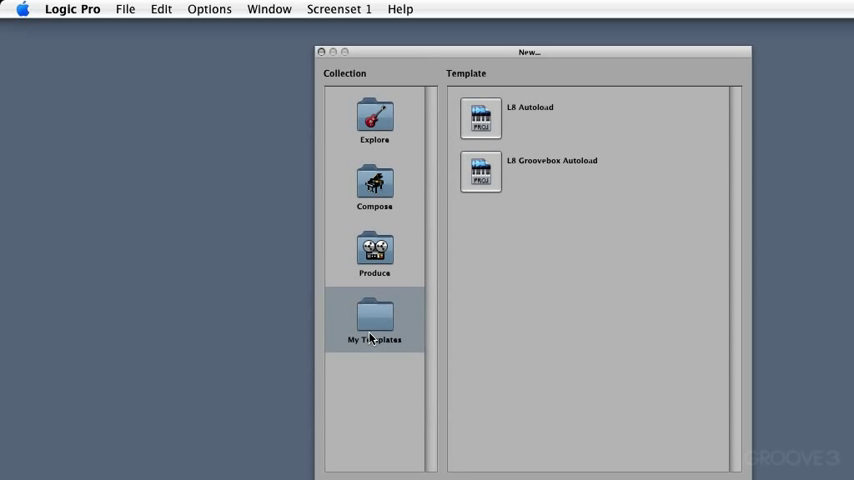
mouse_move(490, 171)
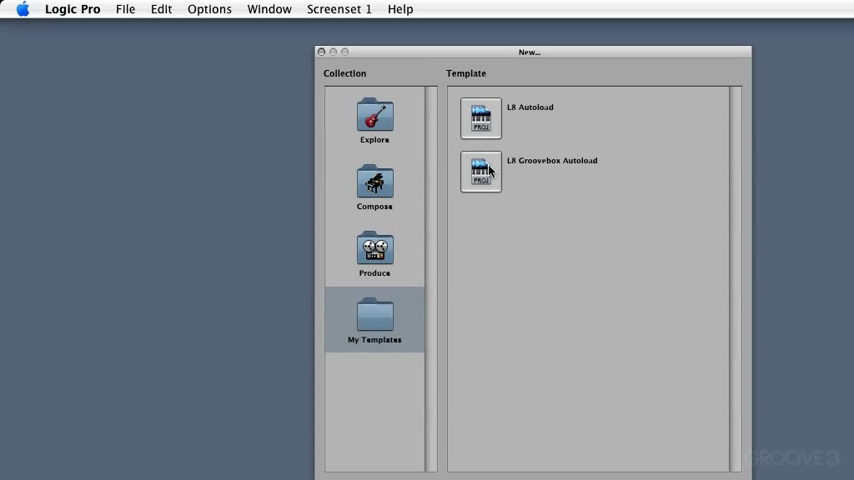
mouse_move(480, 180)
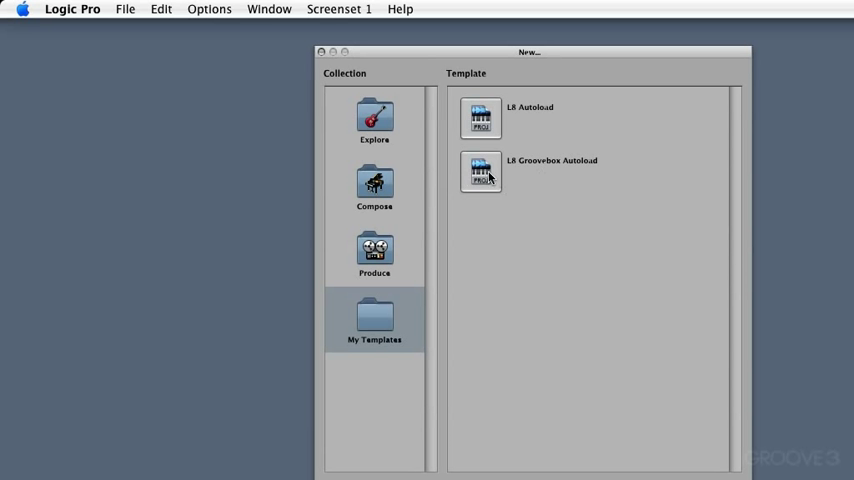
Step: Create a project from the L8 Groovebox Autoload template
double_click(480, 171)
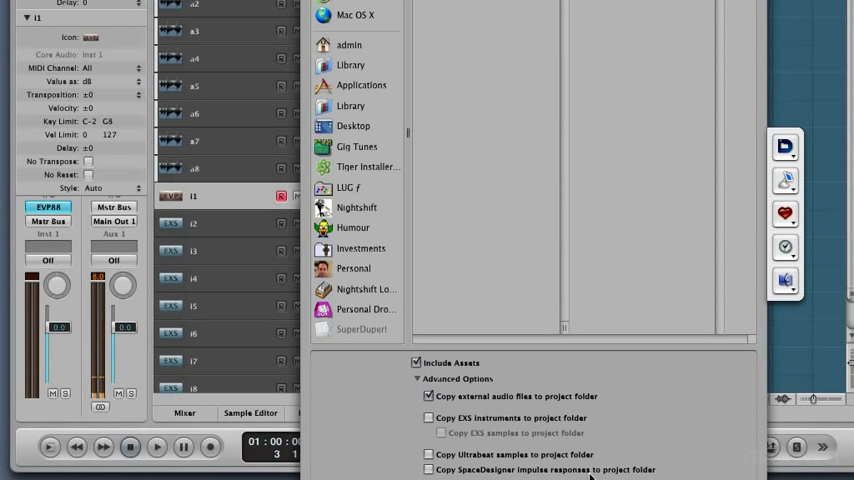
mouse_move(636, 454)
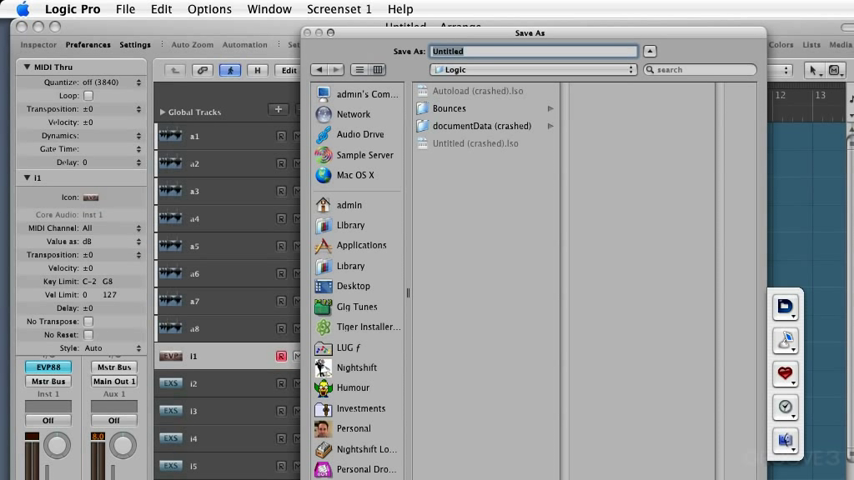
mouse_move(532, 269)
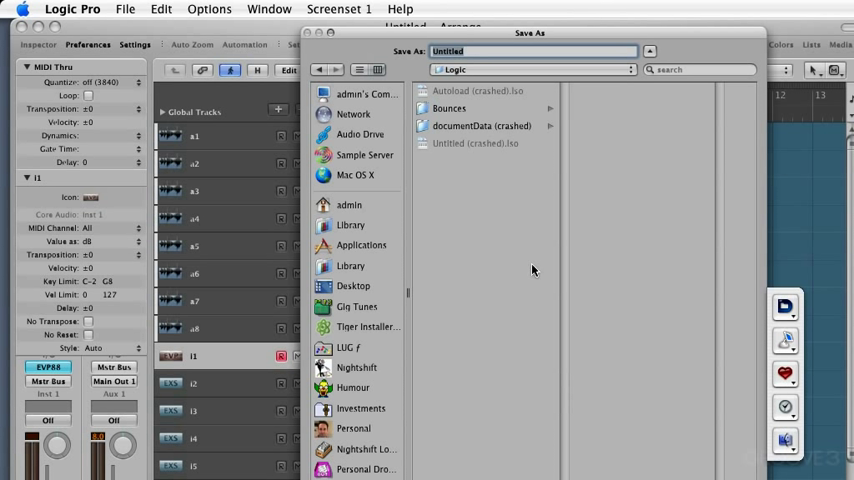
Step: Save the project to the Desktop with the name 'Intro'
left_click(353, 286)
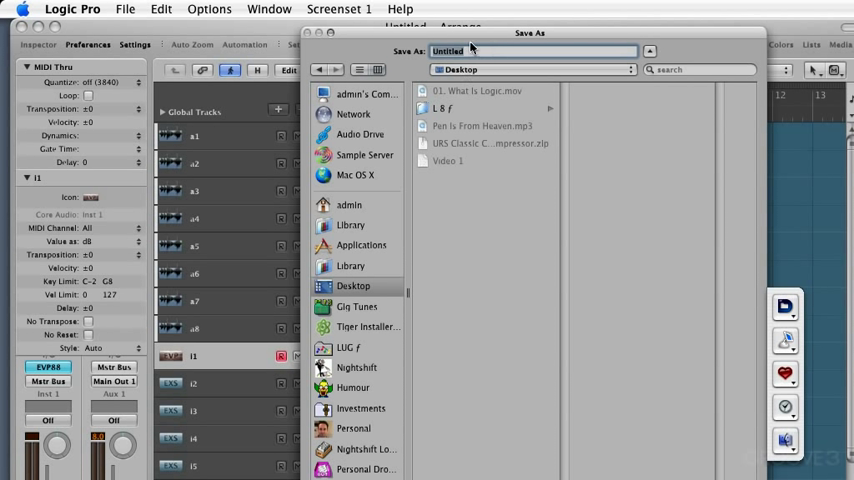
type("Intr")
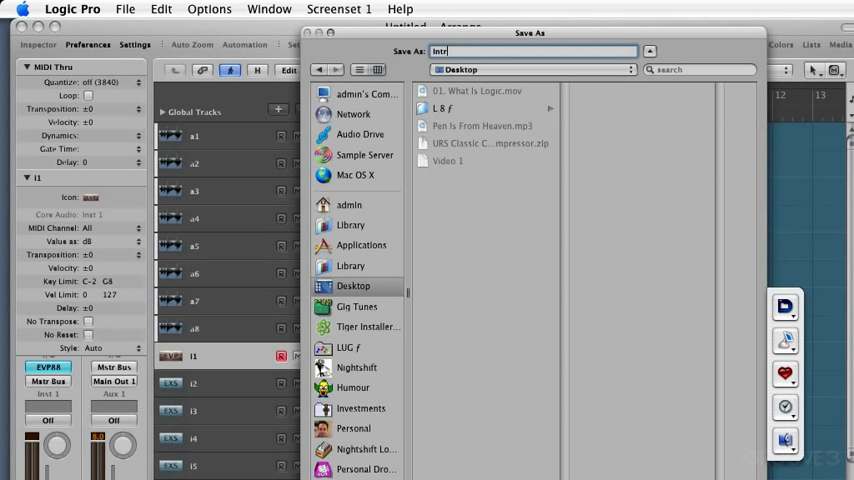
type("o")
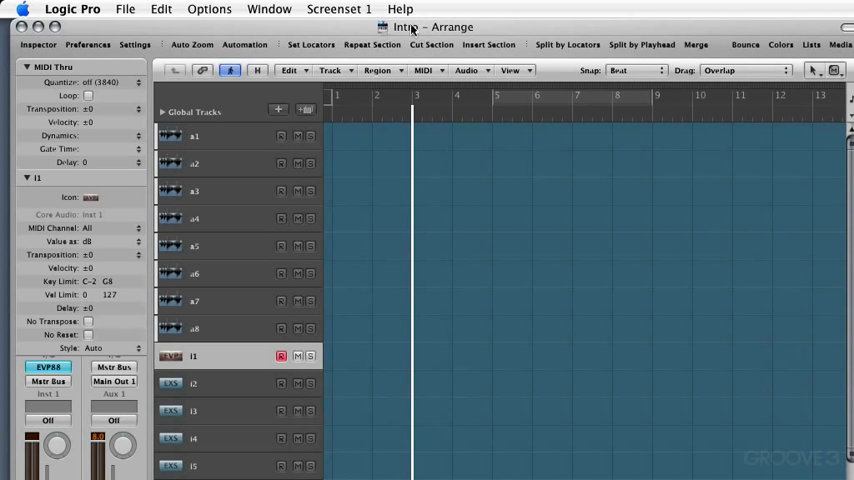
mouse_move(453, 348)
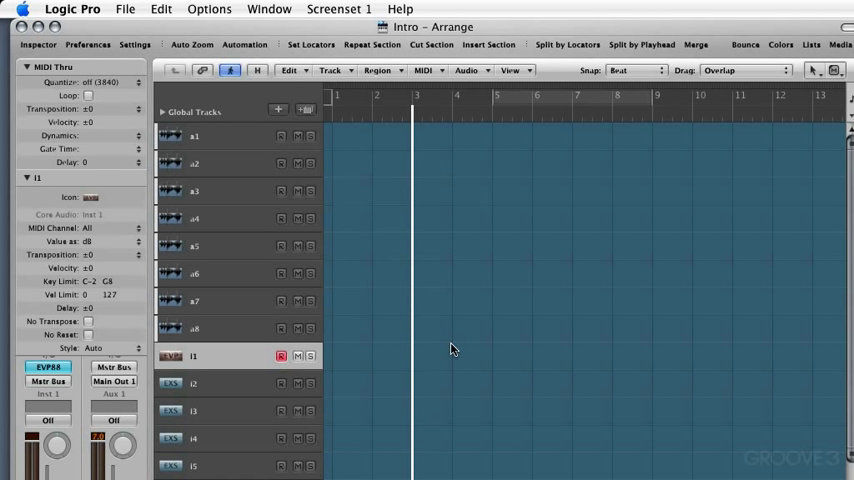
mouse_move(476, 337)
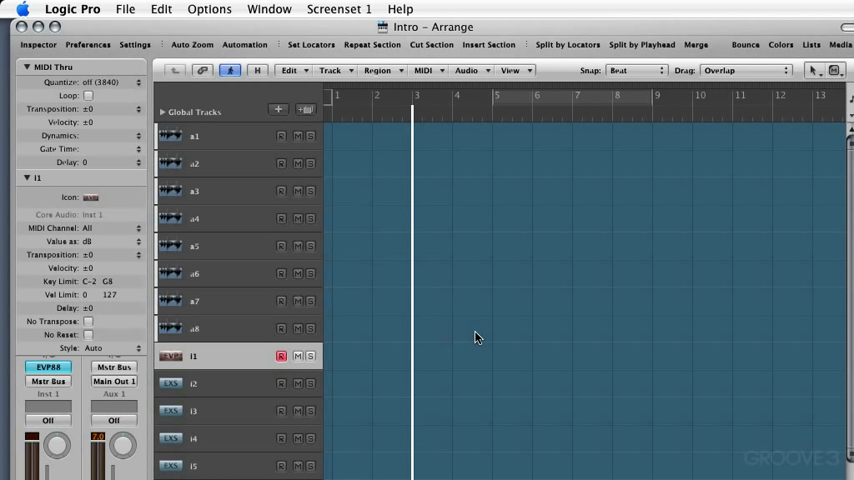
mouse_move(483, 336)
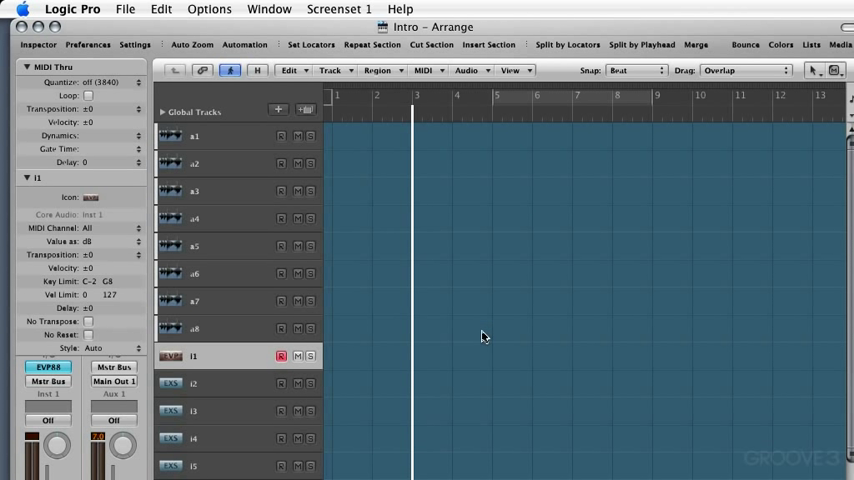
mouse_move(474, 337)
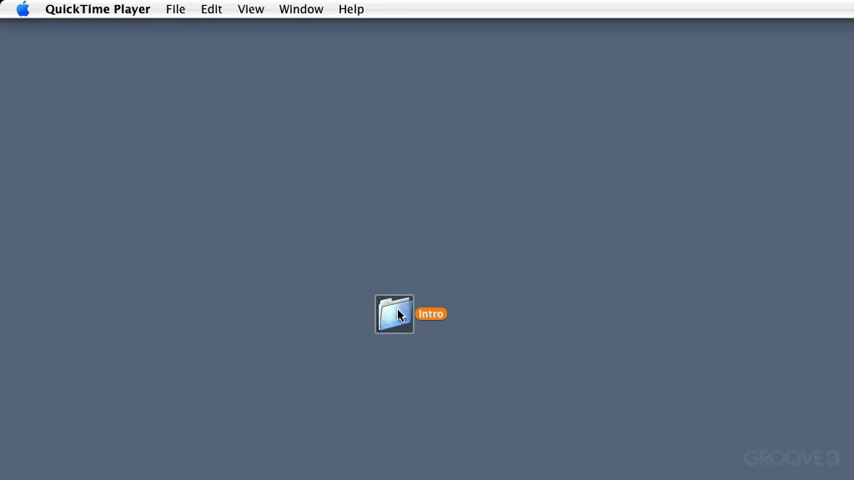
Step: Open the Intro folder on the desktop in Finder
double_click(394, 313)
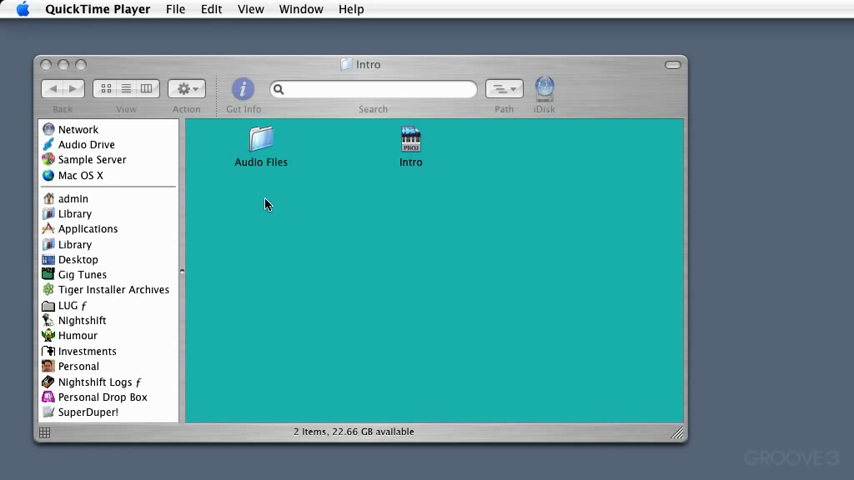
mouse_move(251, 178)
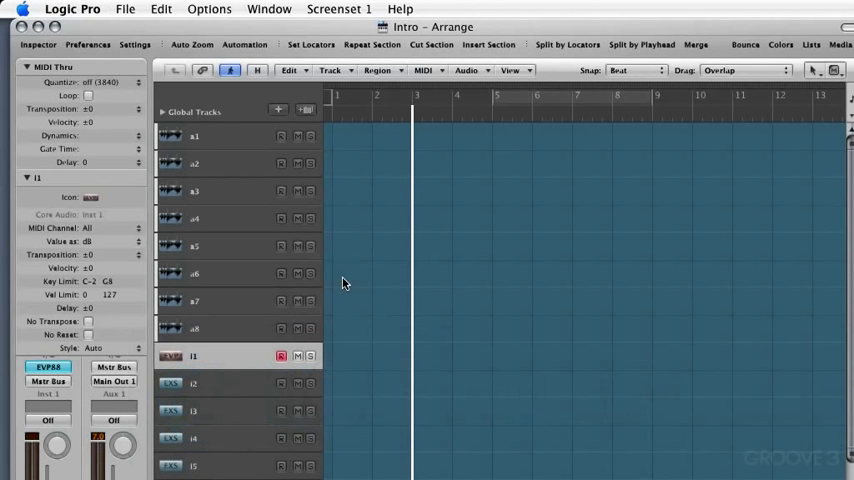
mouse_move(536, 382)
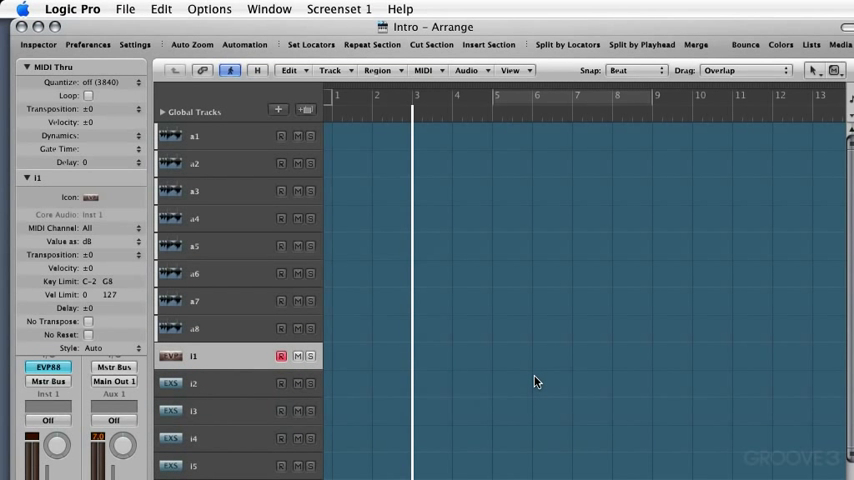